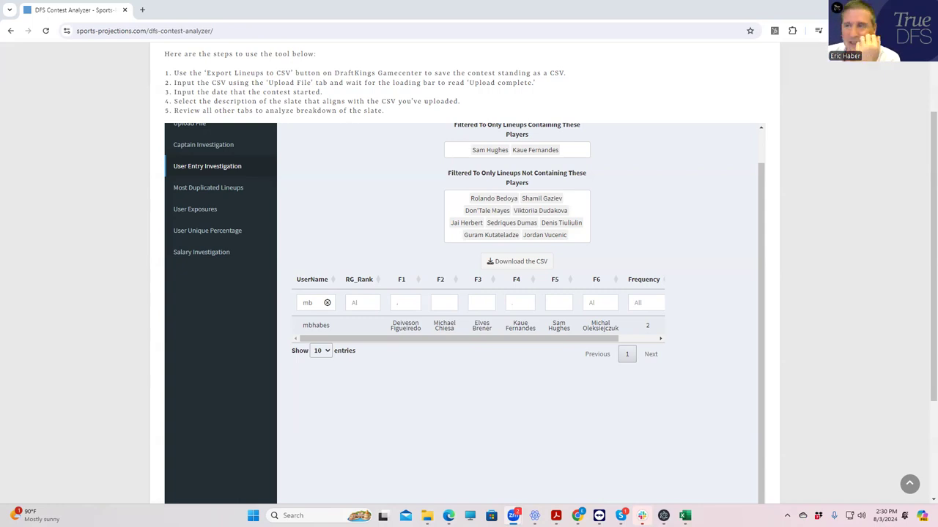
mouse_move(515, 229)
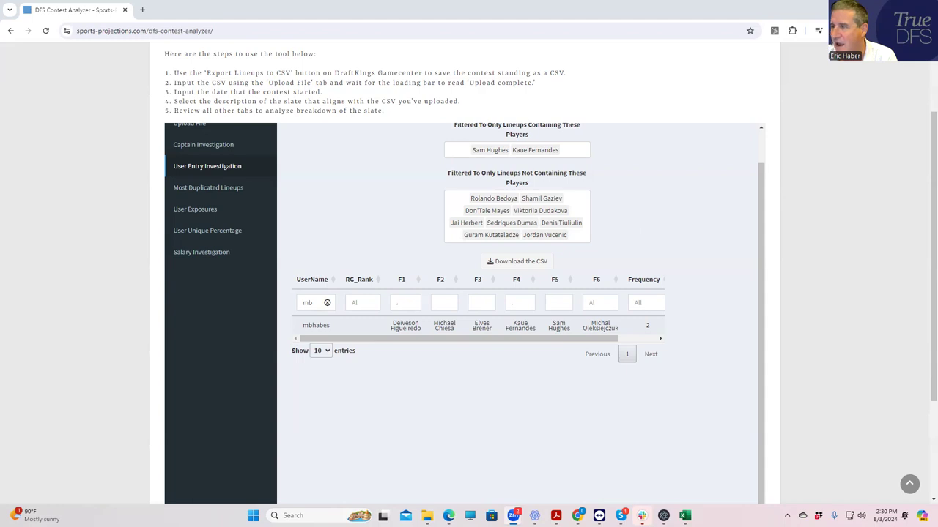
click(308, 302)
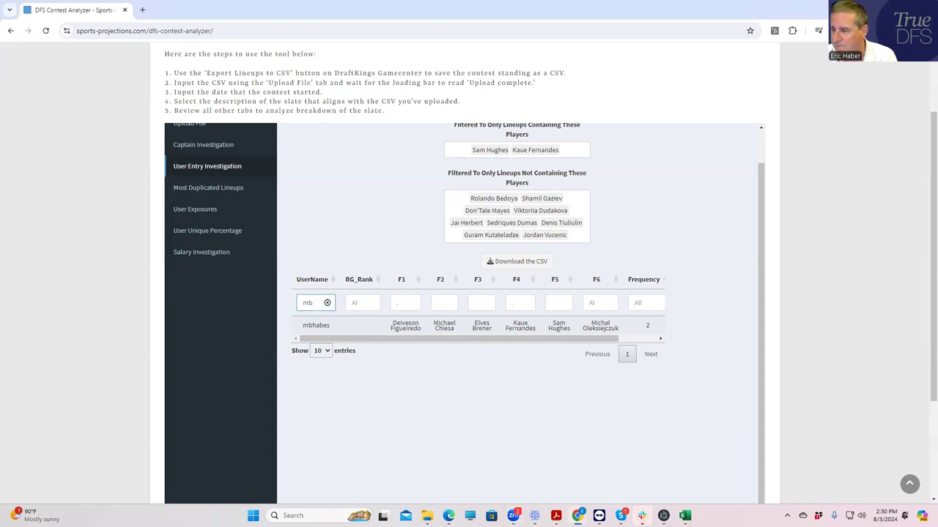
mouse_move(495, 234)
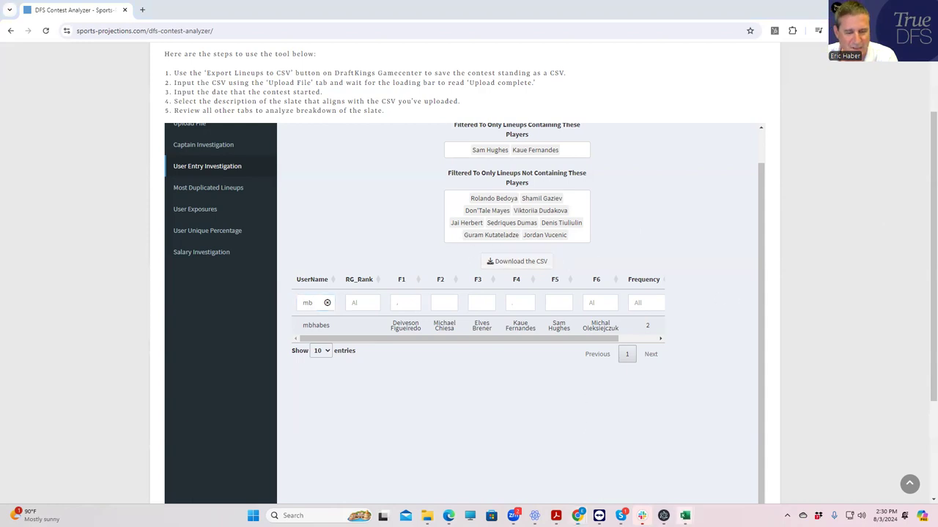
click(684, 516)
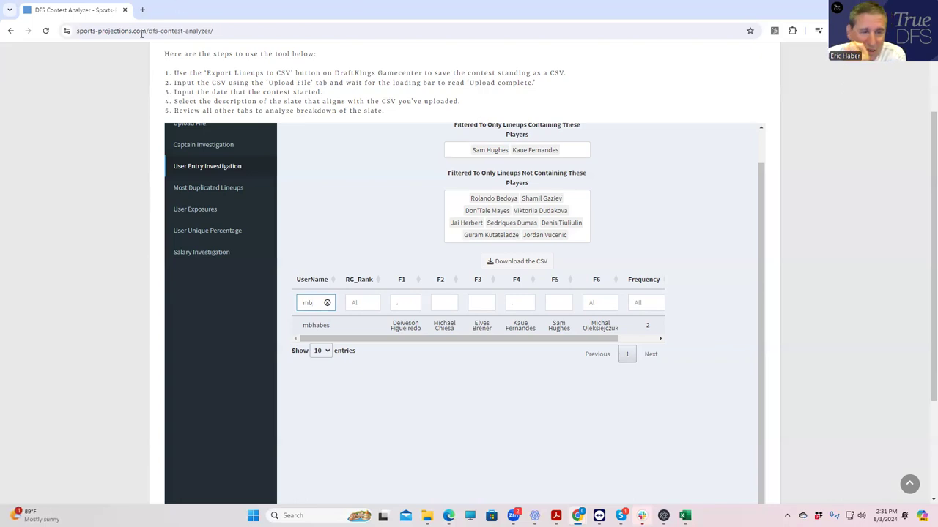
mouse_move(475, 191)
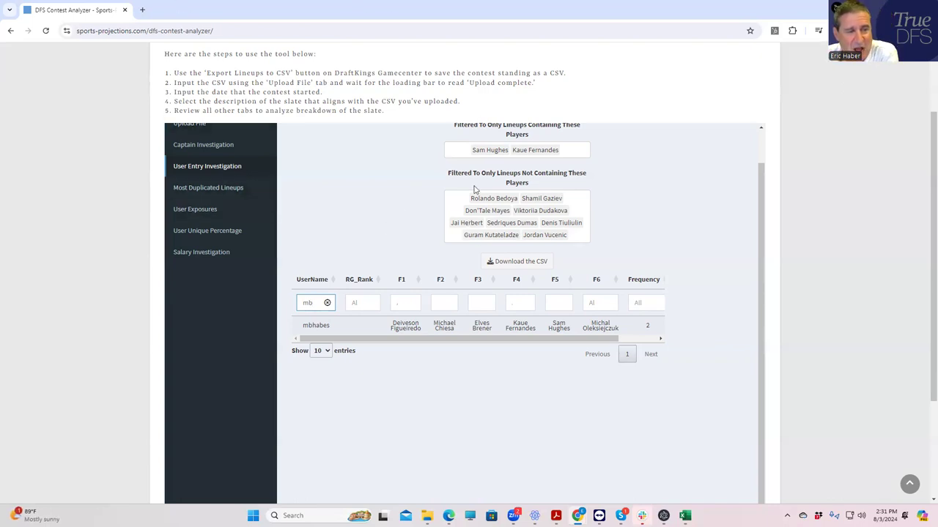
mouse_move(528, 192)
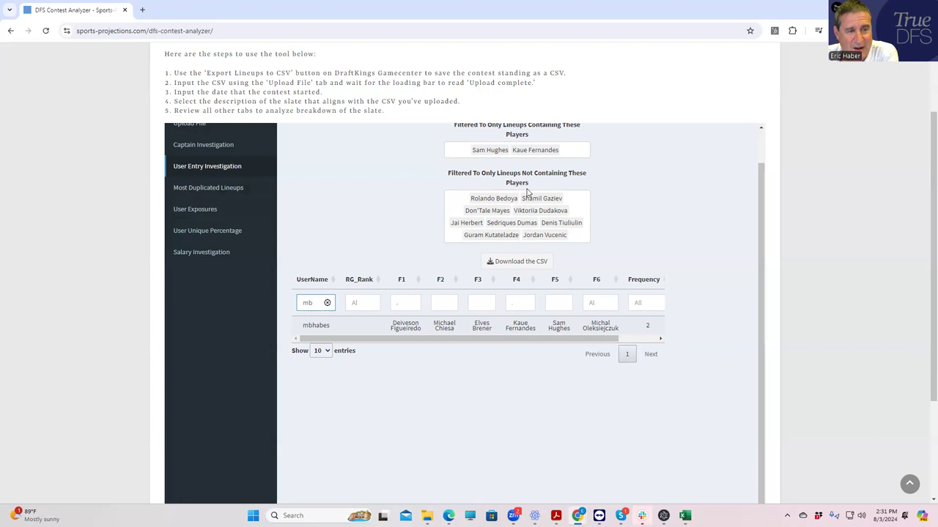
mouse_move(478, 225)
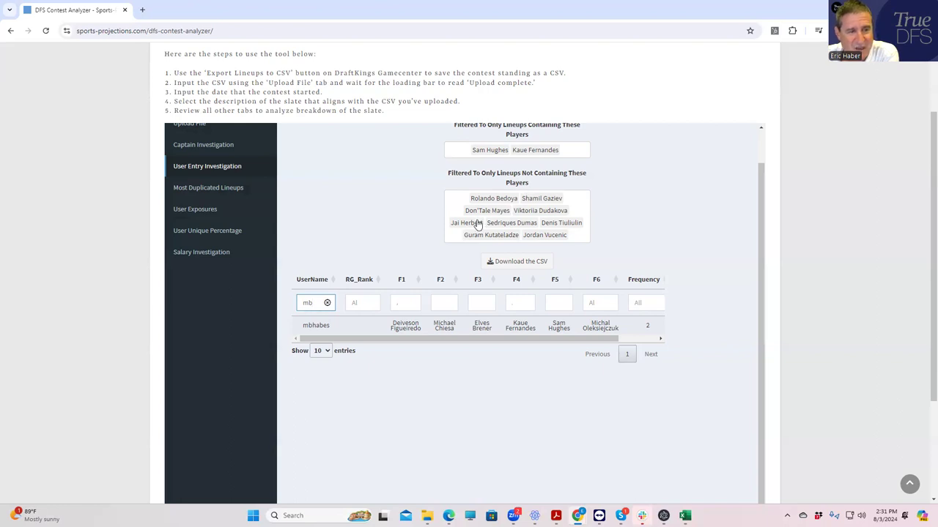
click(466, 222)
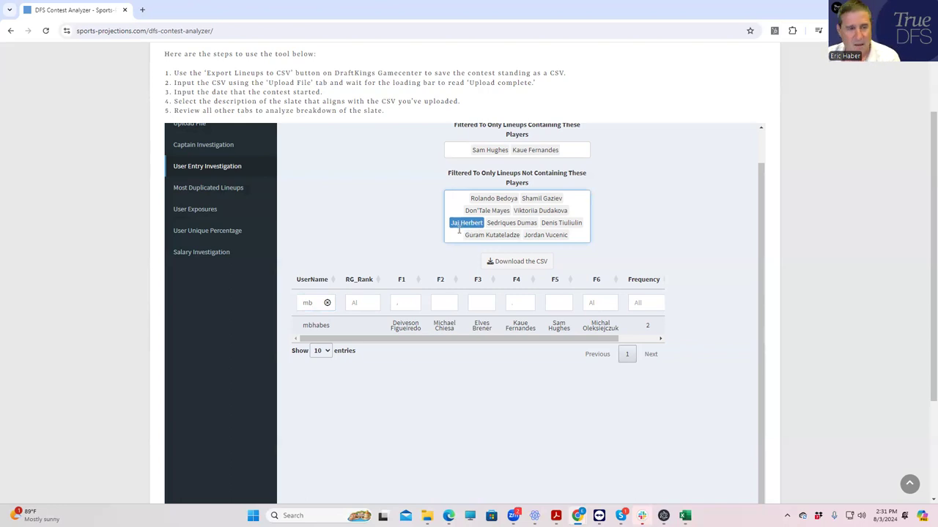
click(516, 149)
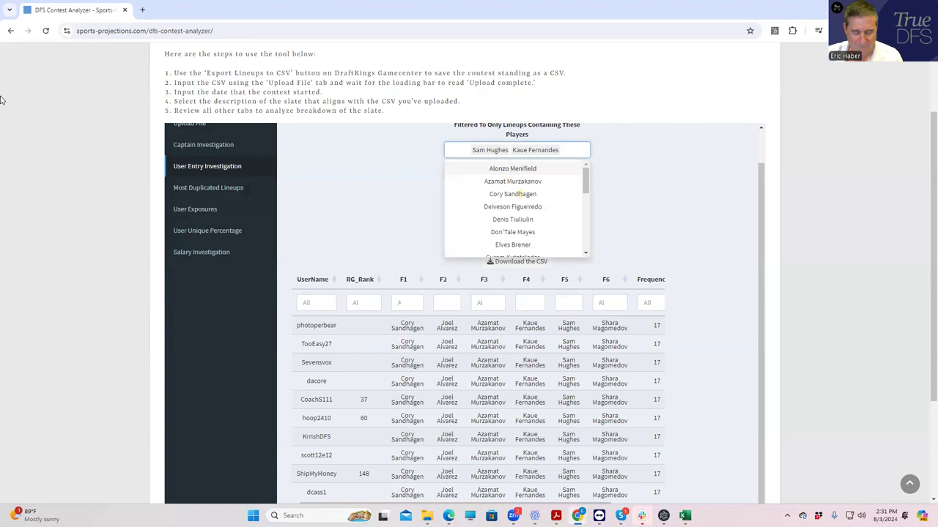
text(herb)
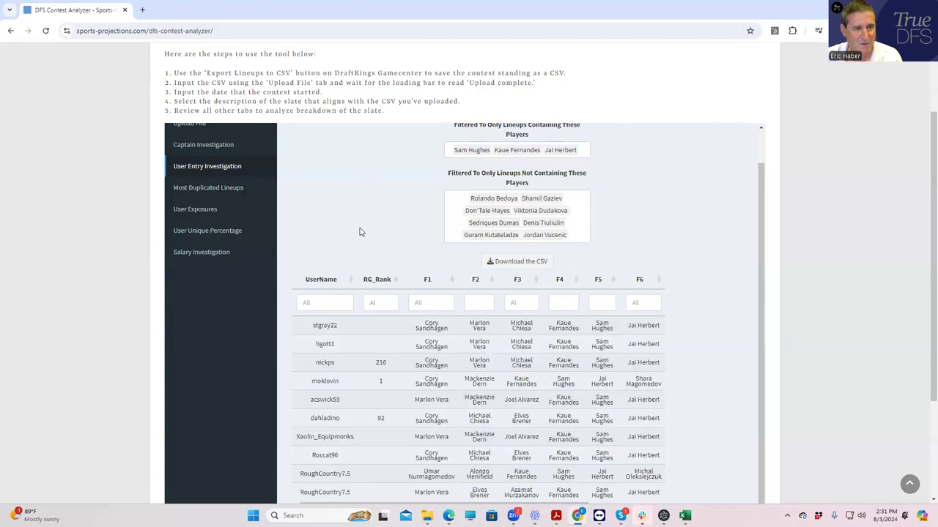
text(mbn)
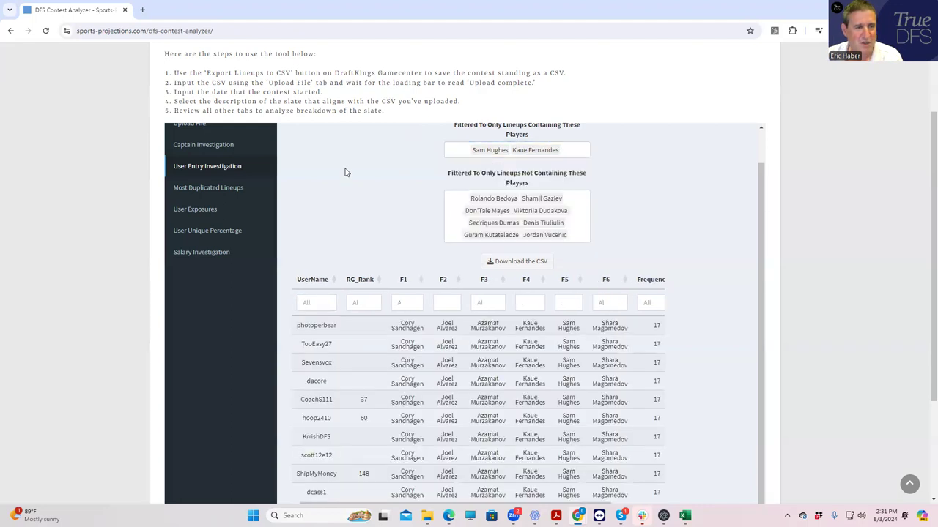
- Scroll down through the lineups containing Sam Hughes and Kaue Fernandes
scroll(down, 3)
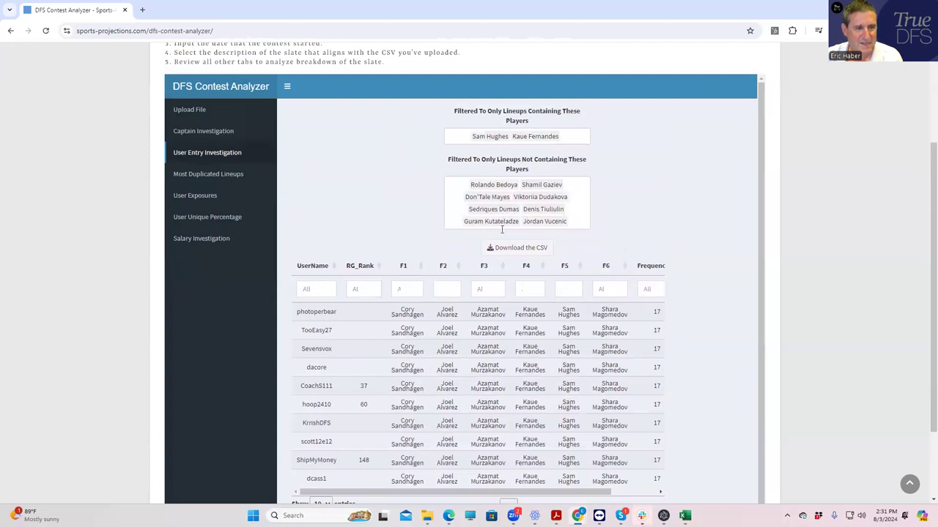
mouse_move(355, 307)
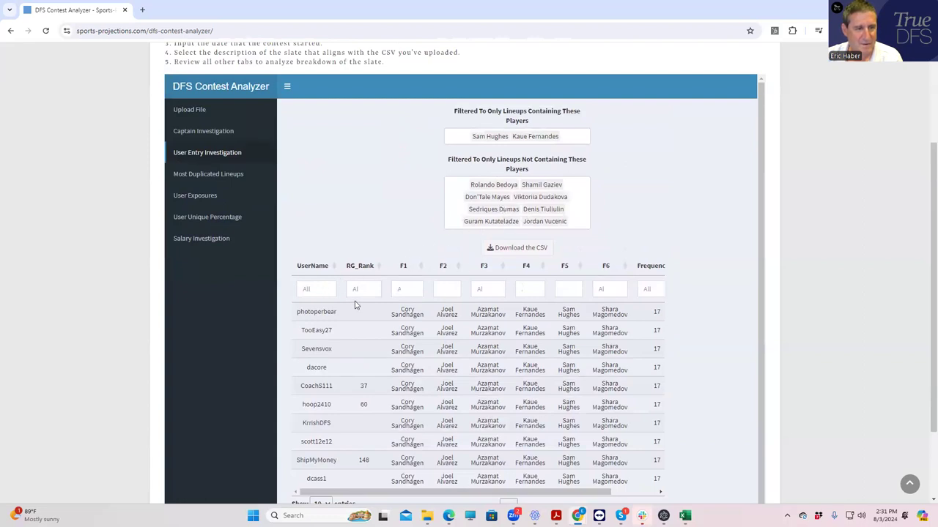
mouse_move(554, 185)
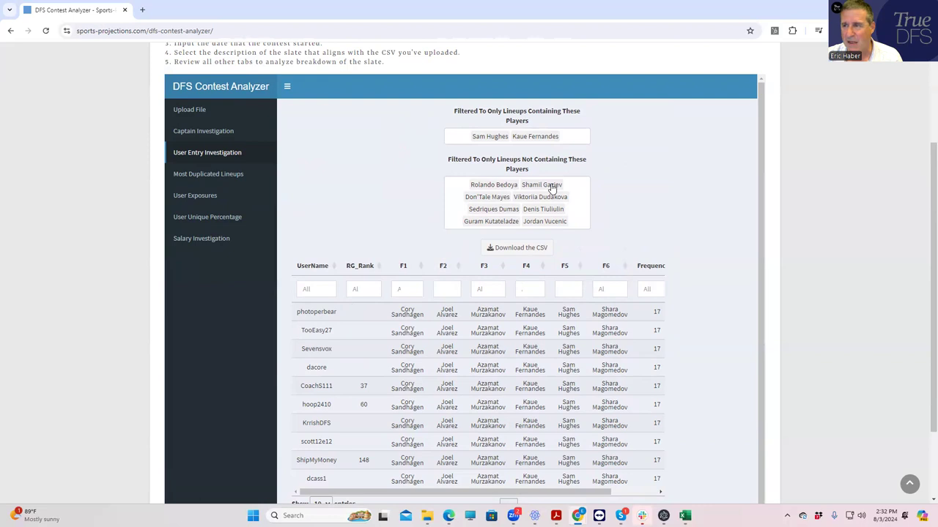
mouse_move(553, 191)
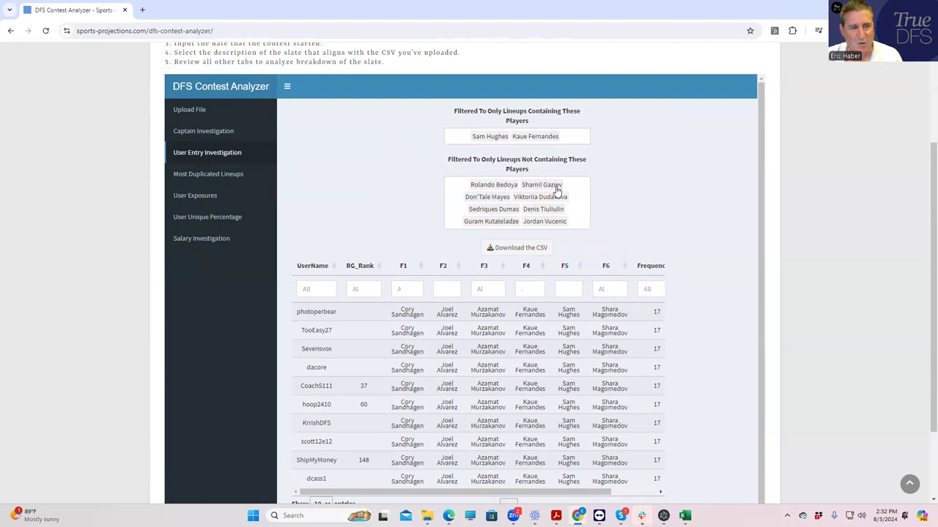
mouse_move(443, 264)
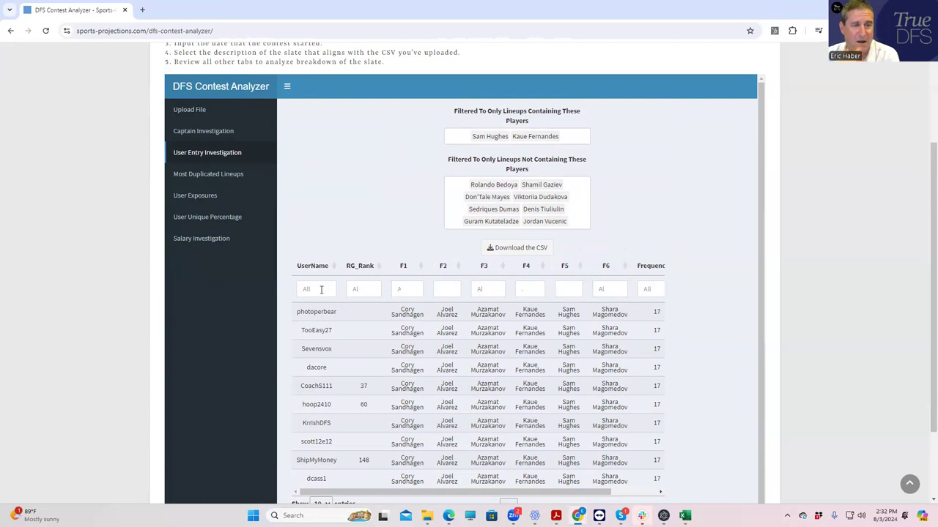
mouse_move(569, 229)
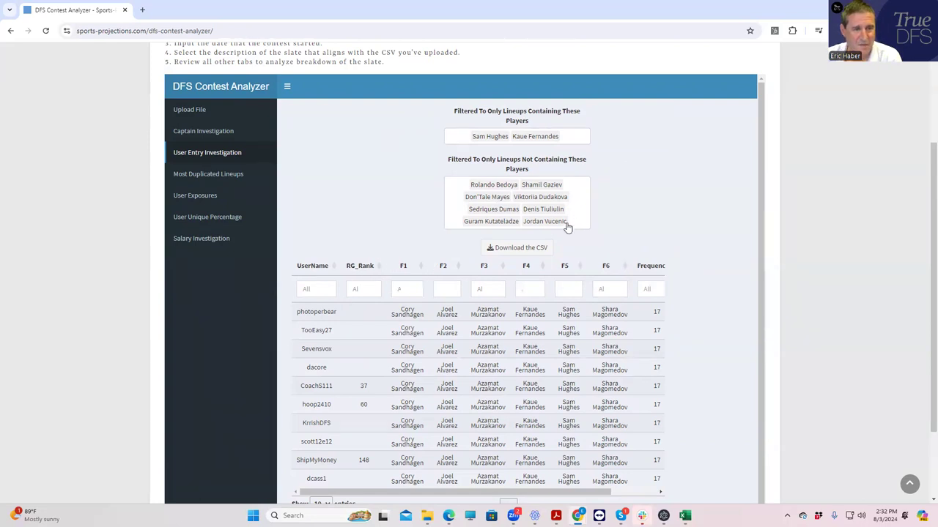
mouse_move(515, 227)
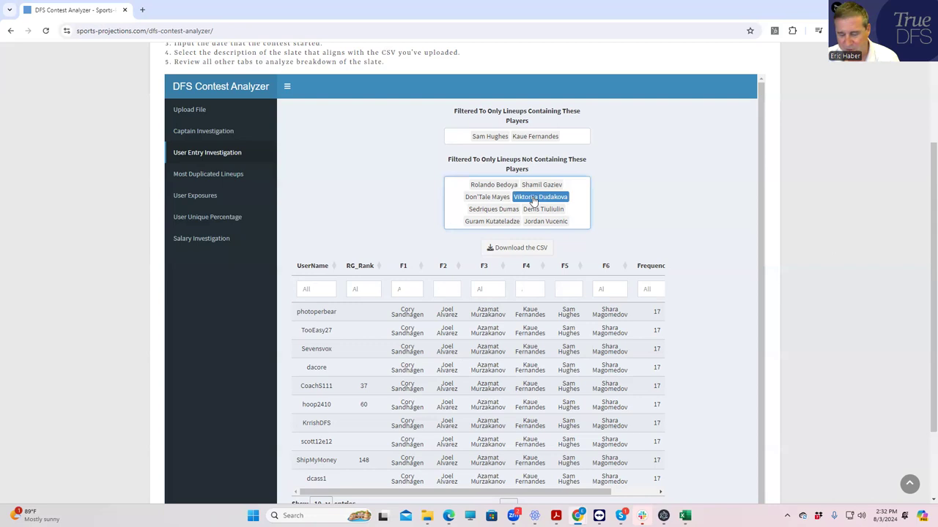
- Delete Denis Tiuliulin and Jordan Vucenic from the exclusions, then exclude Jordan Vucenic again
click(542, 208)
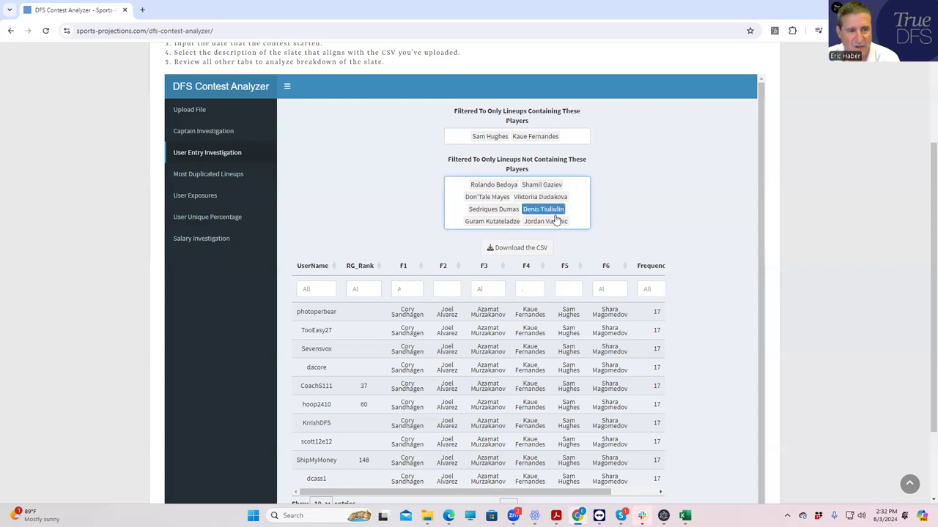
click(554, 208)
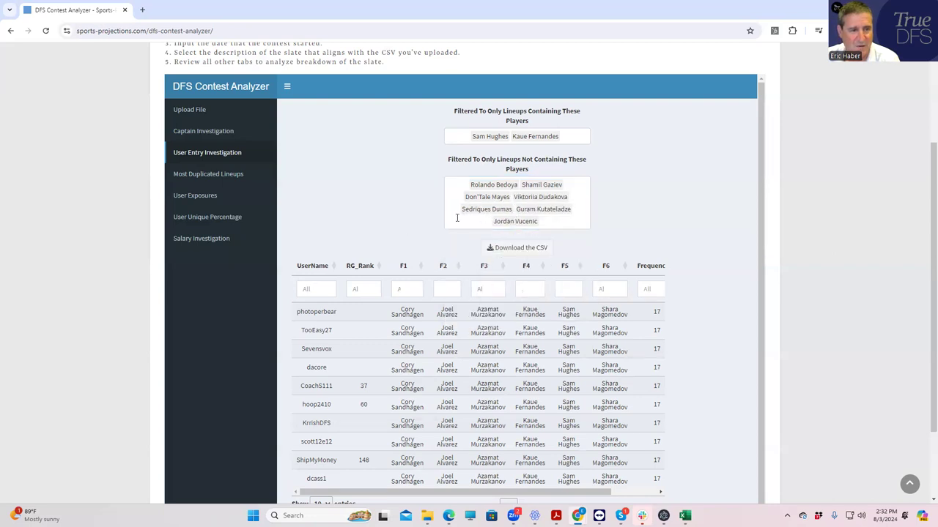
click(516, 221)
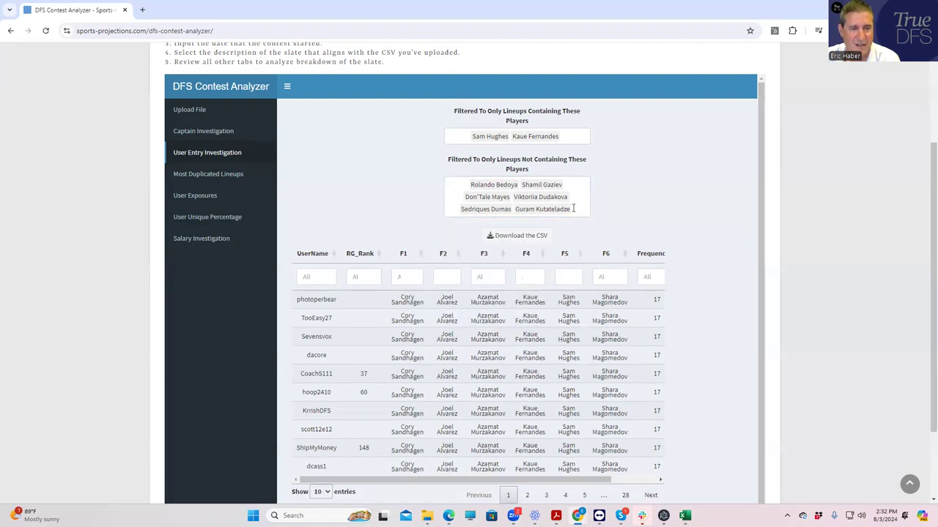
click(572, 208)
text(jor)
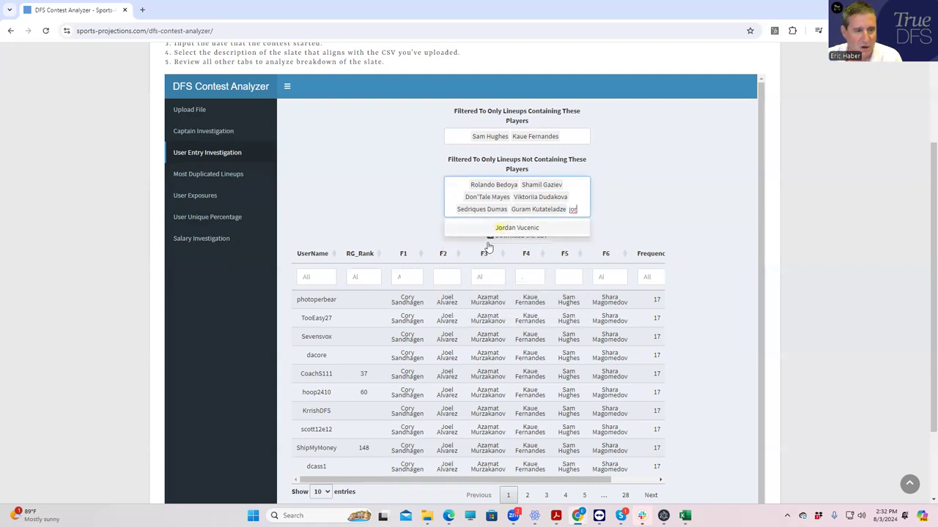
click(515, 227)
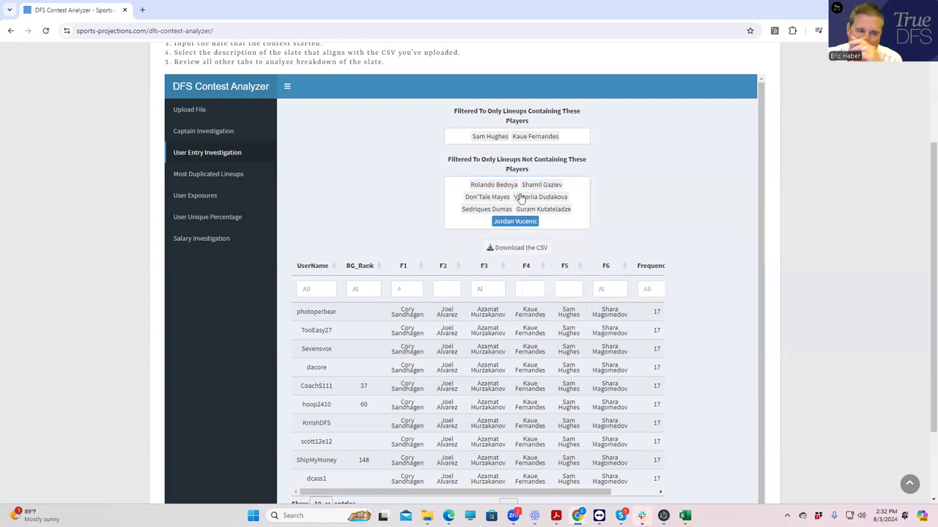
mouse_move(550, 190)
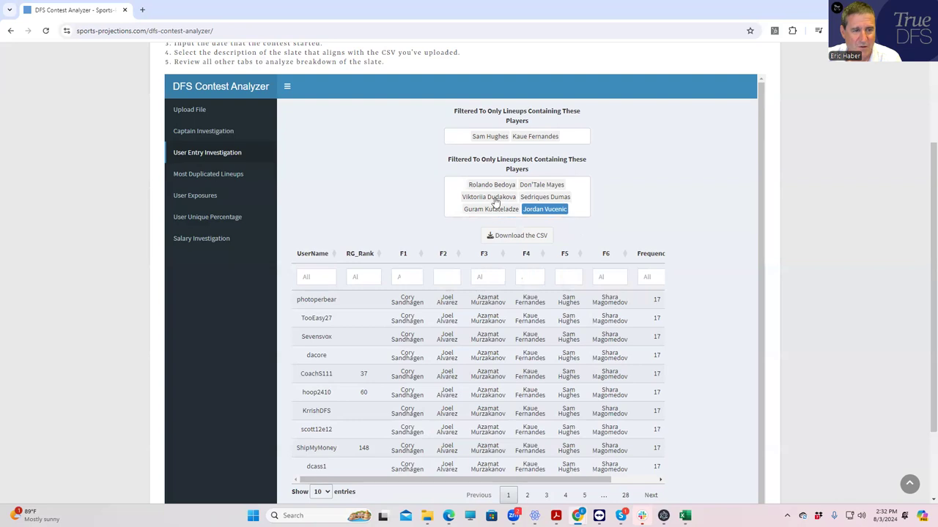
mouse_move(530, 202)
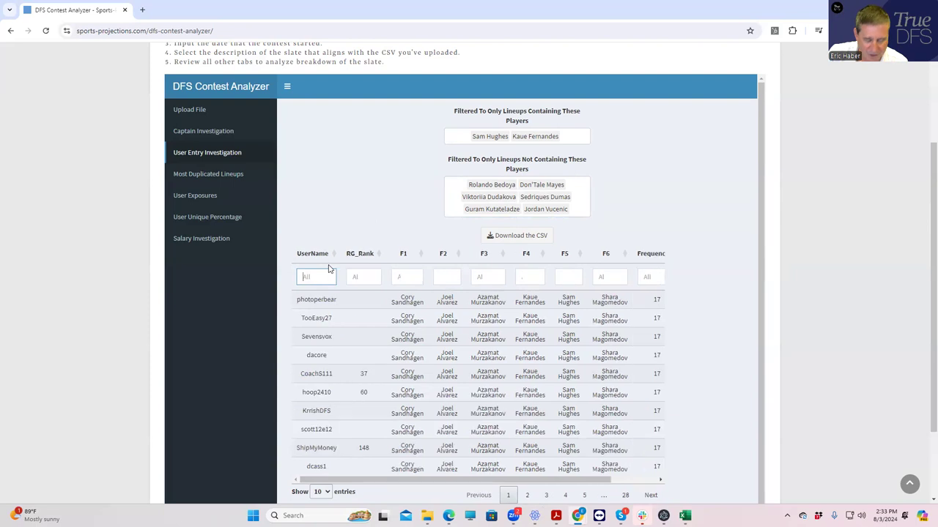
- Enter 'mb' in the UserName column filter to narrow the table to one user's lineups
text(mb)
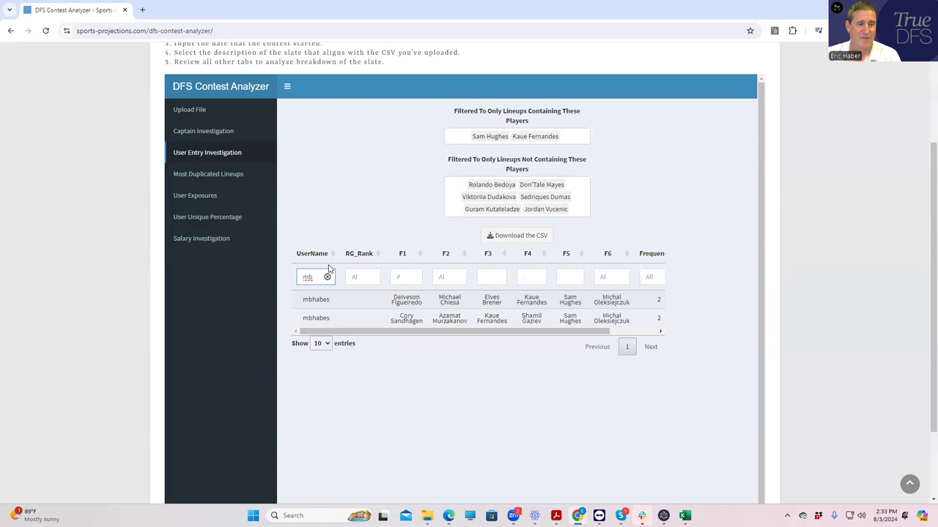
mouse_move(597, 361)
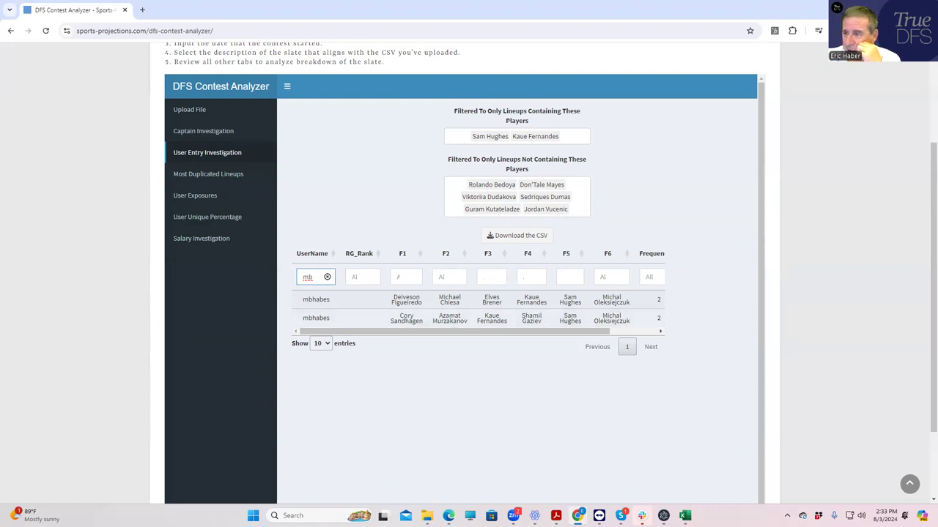
mouse_move(697, 331)
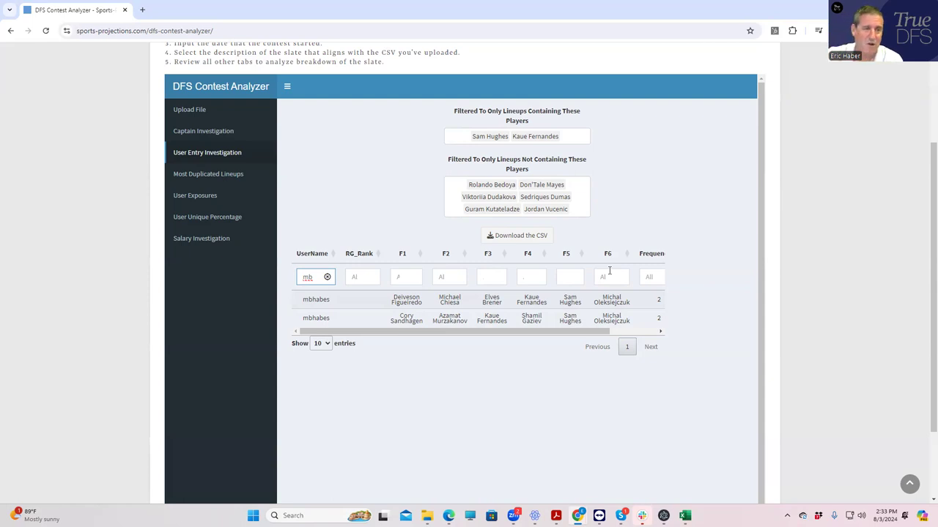
mouse_move(498, 156)
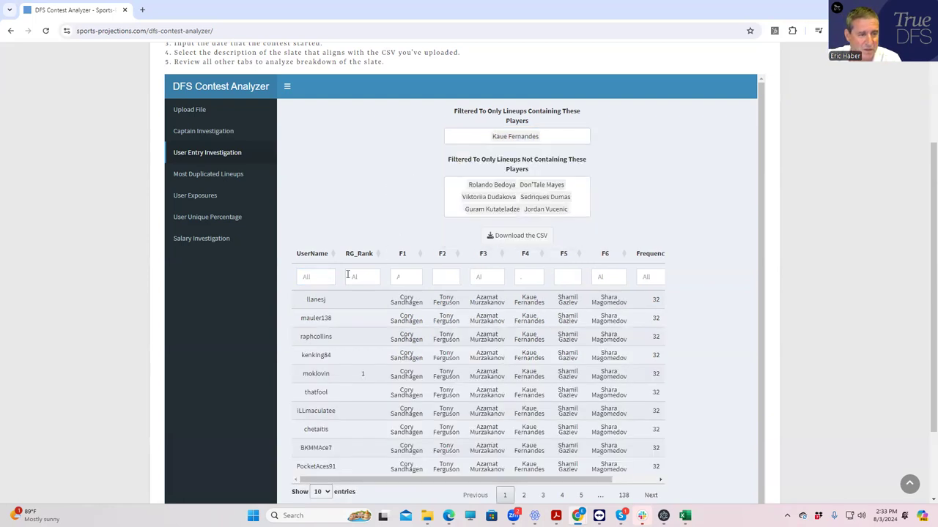
- Type the username 'mb' into the UserName filter to show only the user's own lineups
text(m)
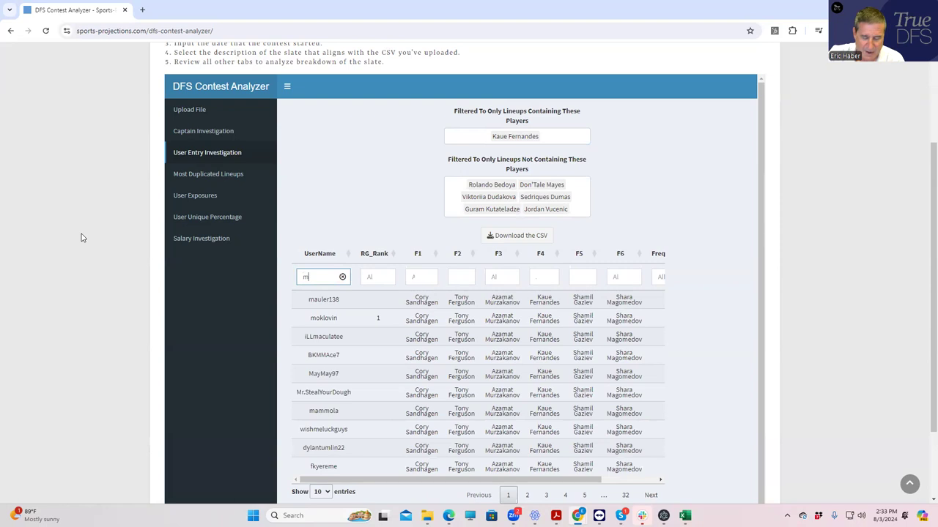
text(b)
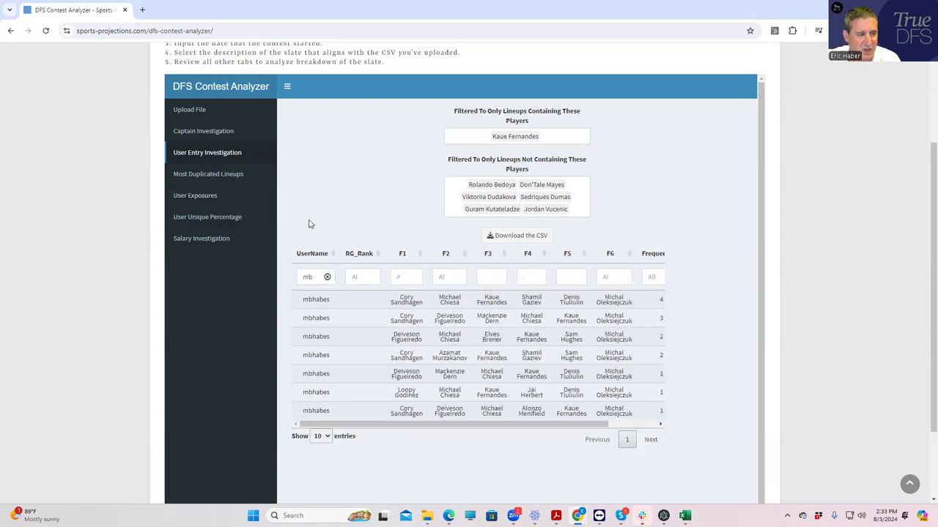
mouse_move(653, 438)
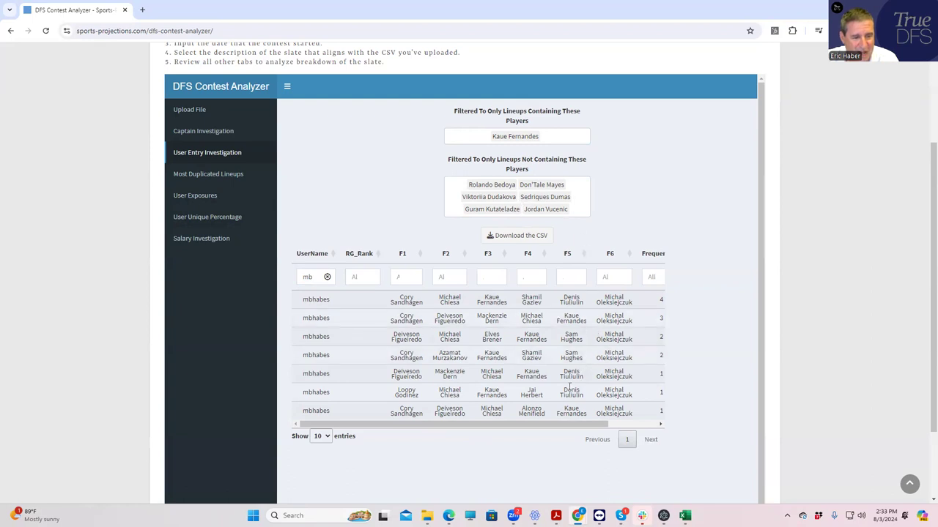
mouse_move(632, 392)
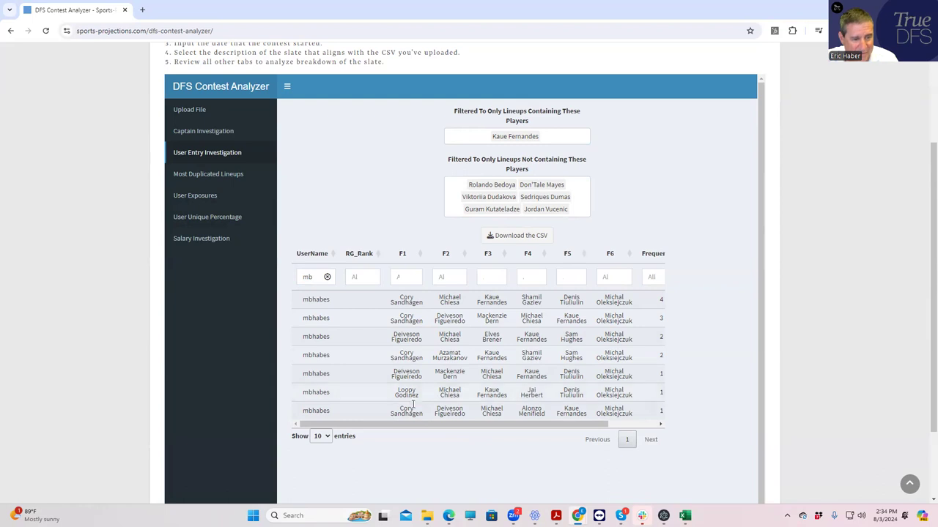
mouse_move(635, 406)
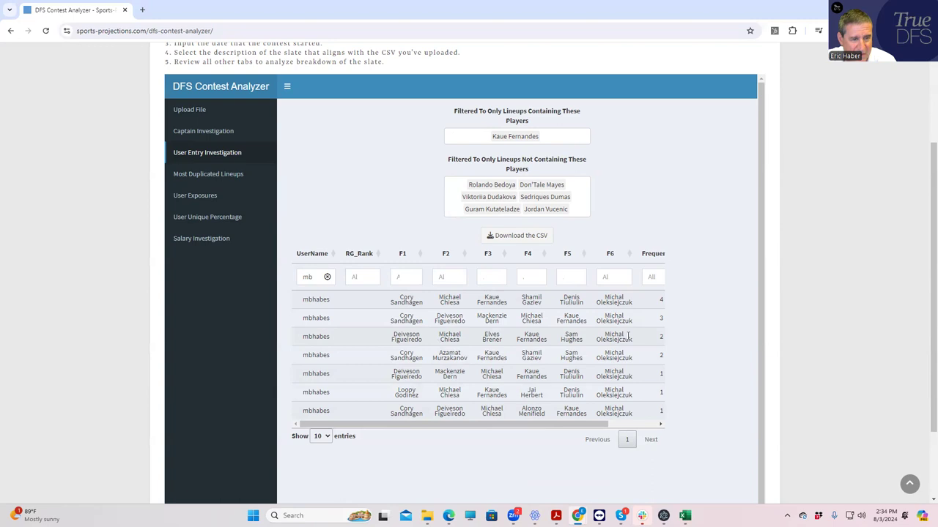
mouse_move(443, 342)
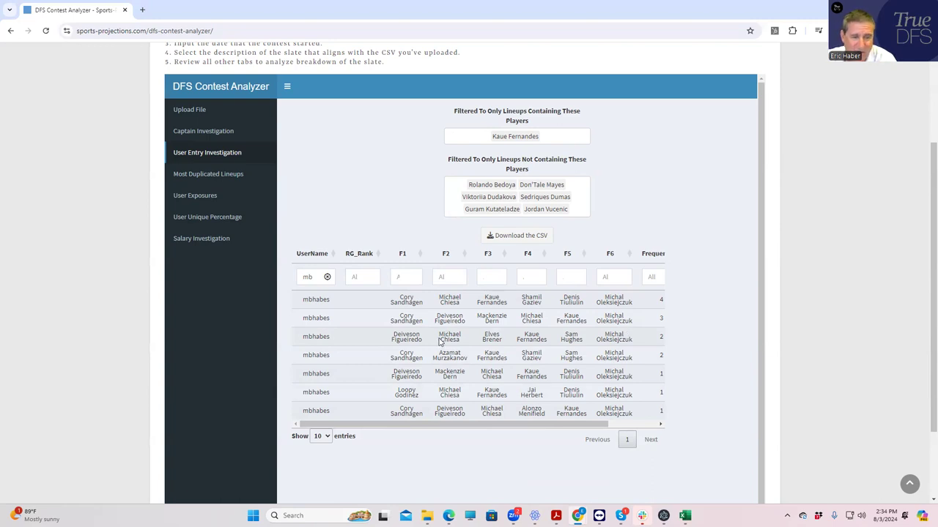